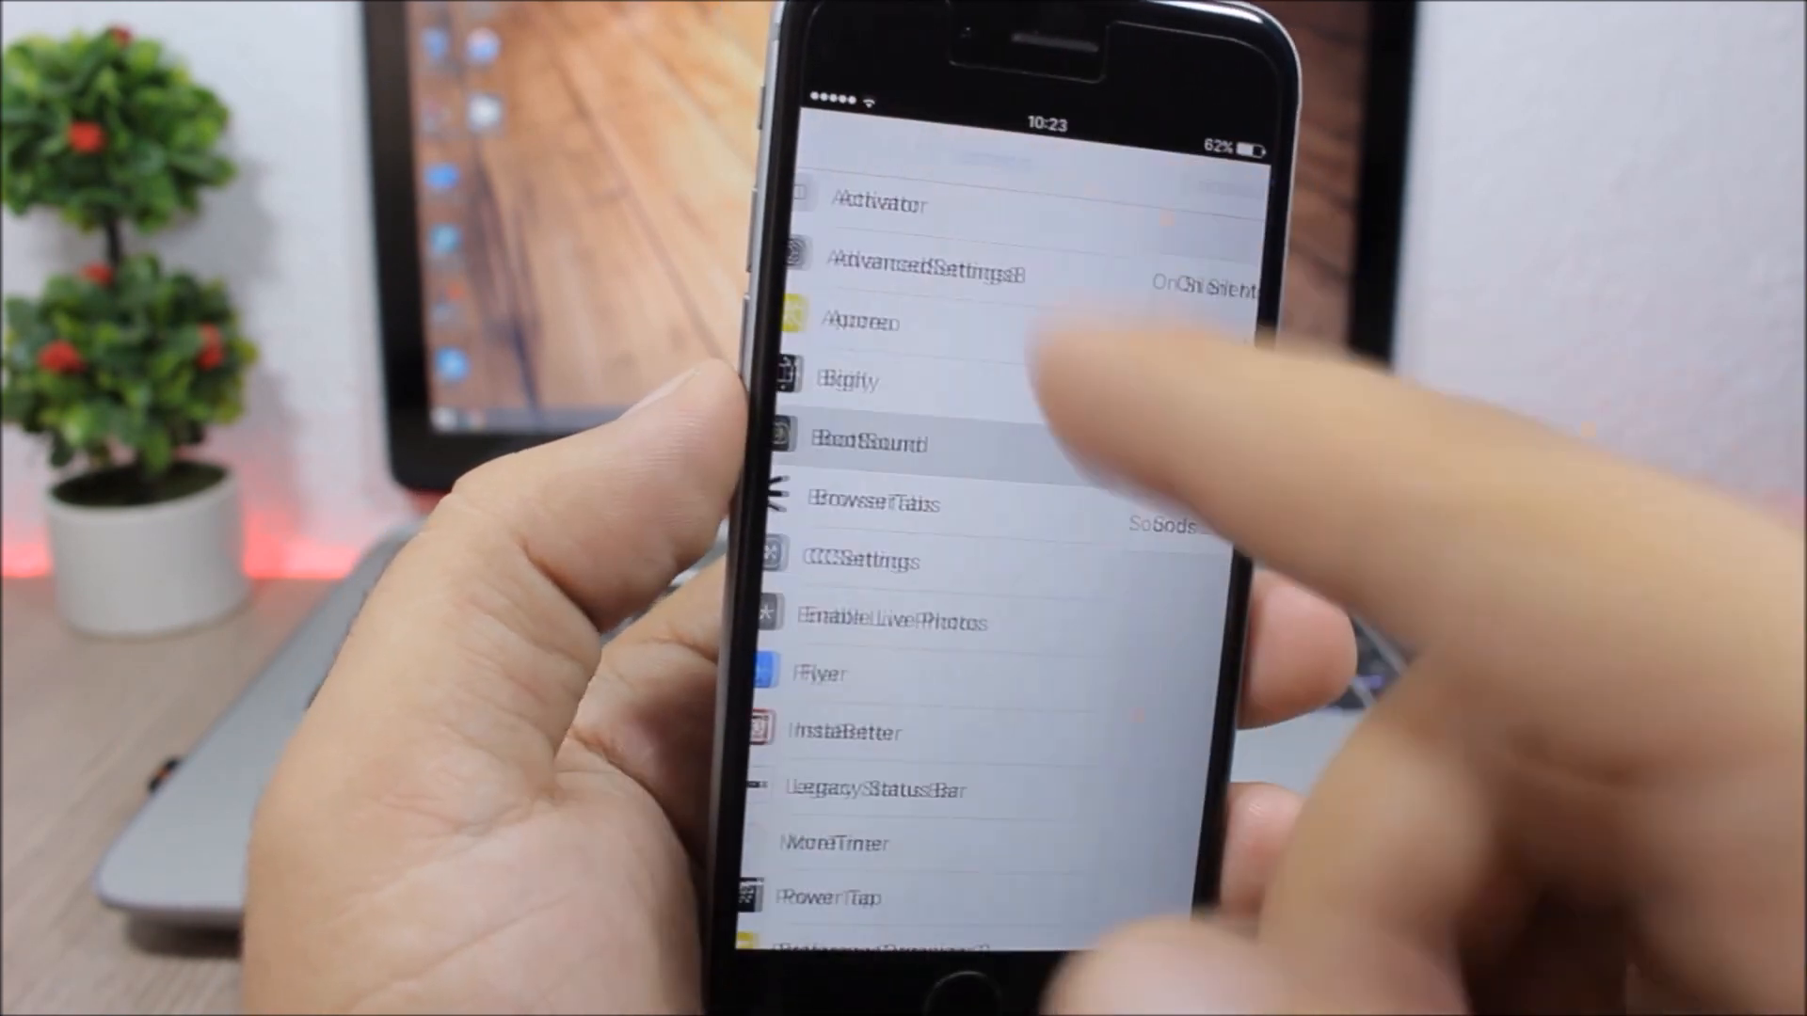
- Open the Bigify tweak's preferences from the Settings tweaks list
left_click(851, 382)
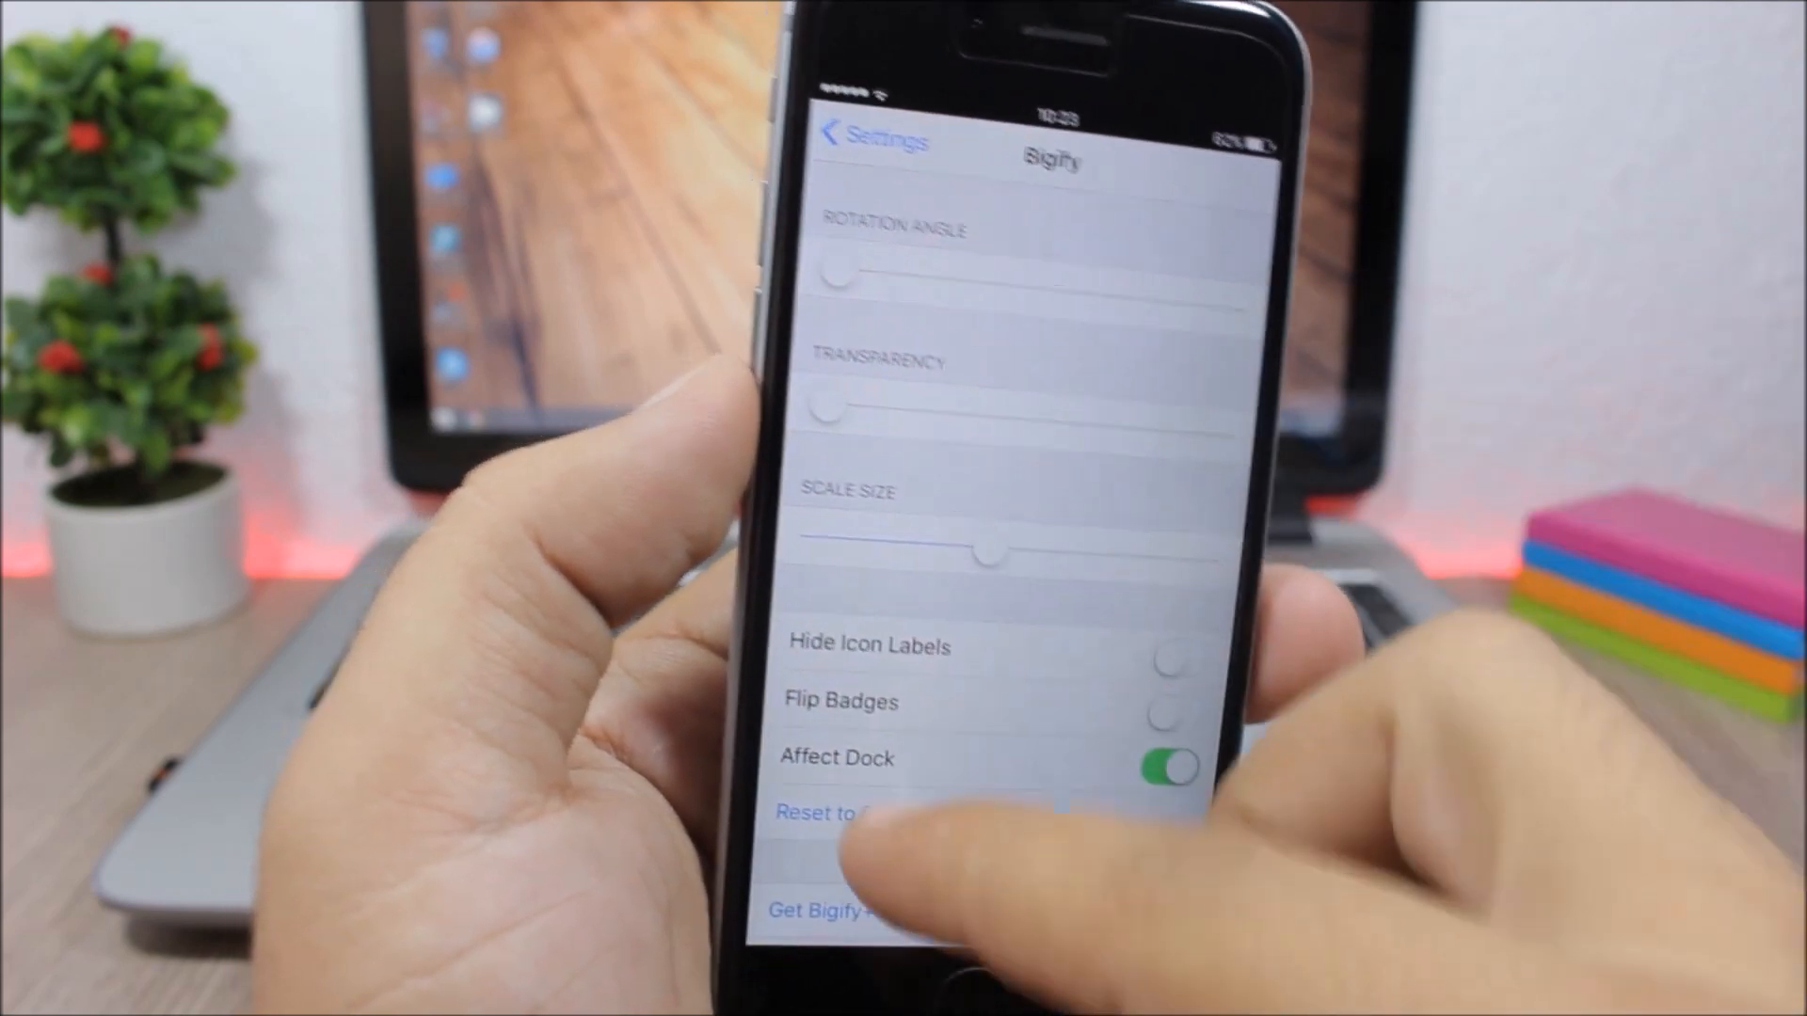